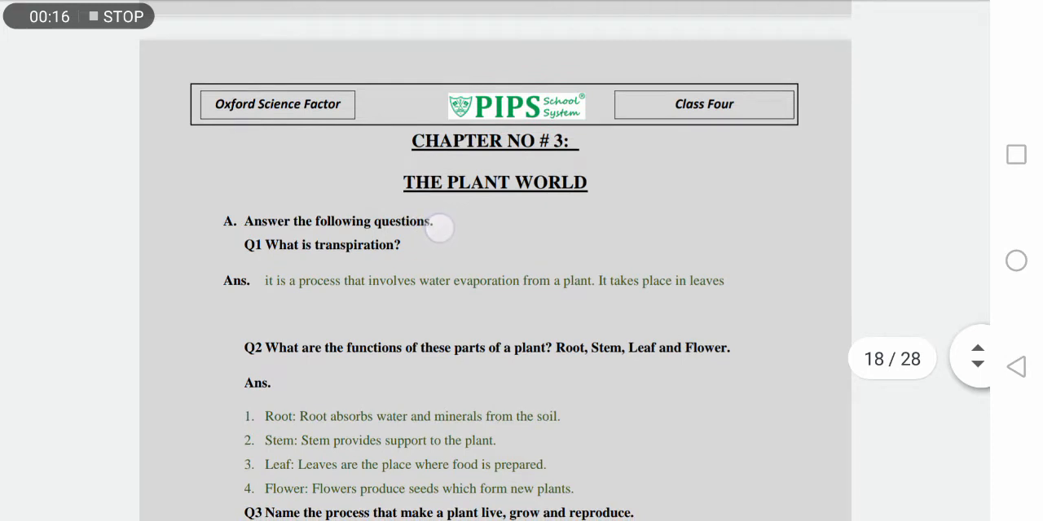
pyautogui.moveTo(241, 251)
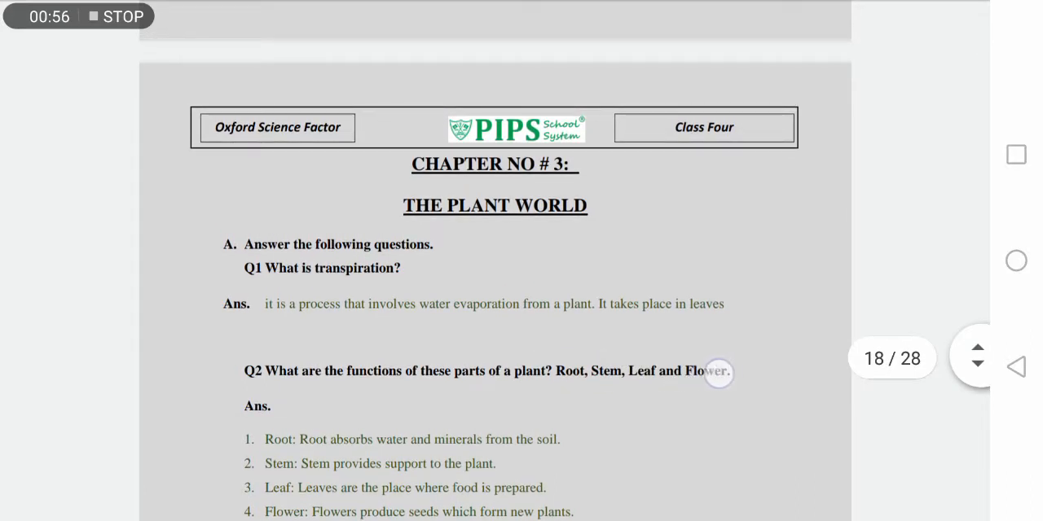
# Scroll the answer key down page 18 until The Plant World answers Q3–Q5 are in view.
pyautogui.scroll(3)
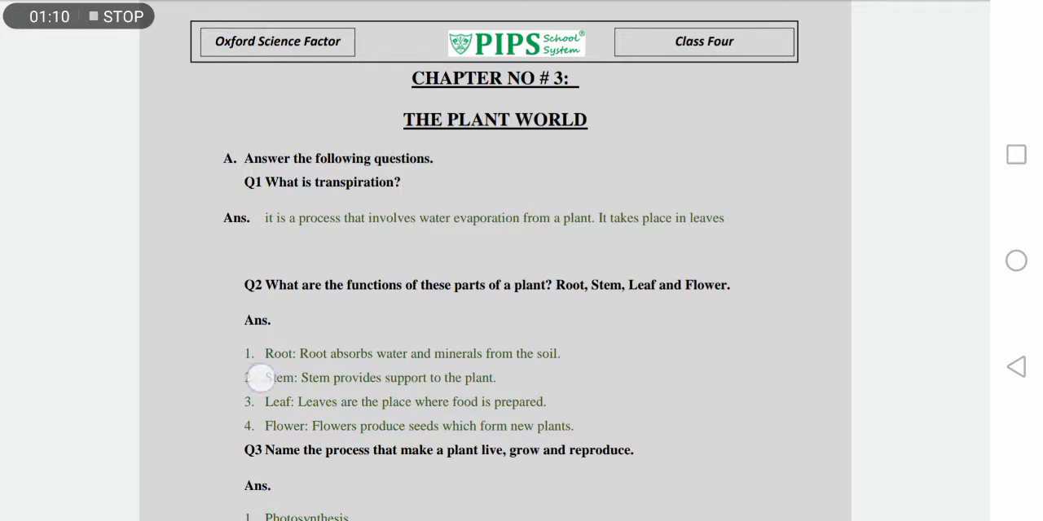
pyautogui.scroll(-3)
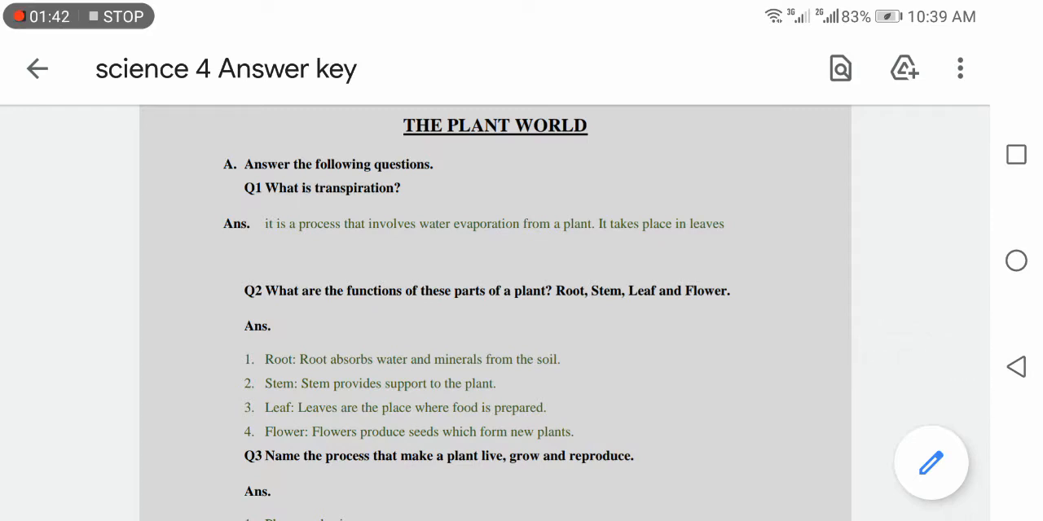
pyautogui.scroll(-3)
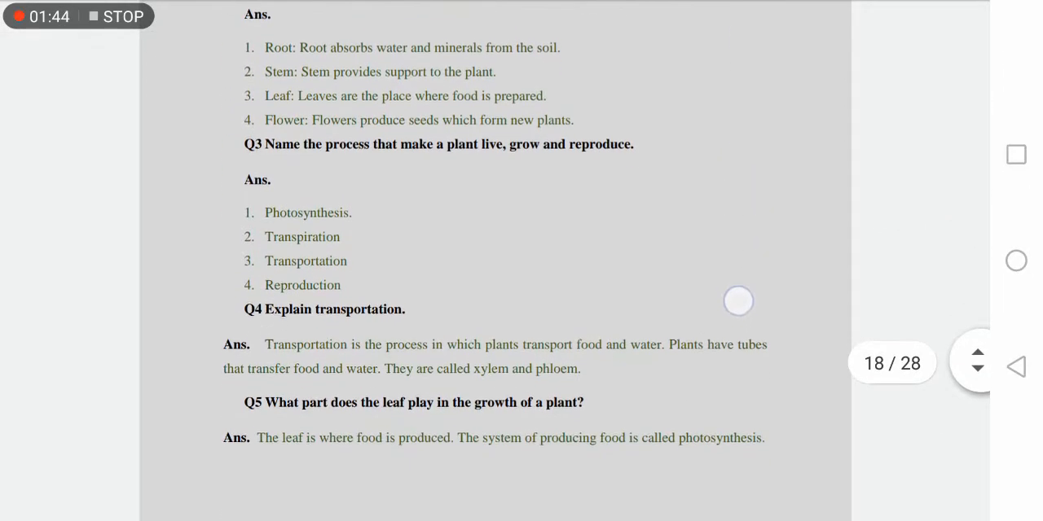
pyautogui.scroll(3)
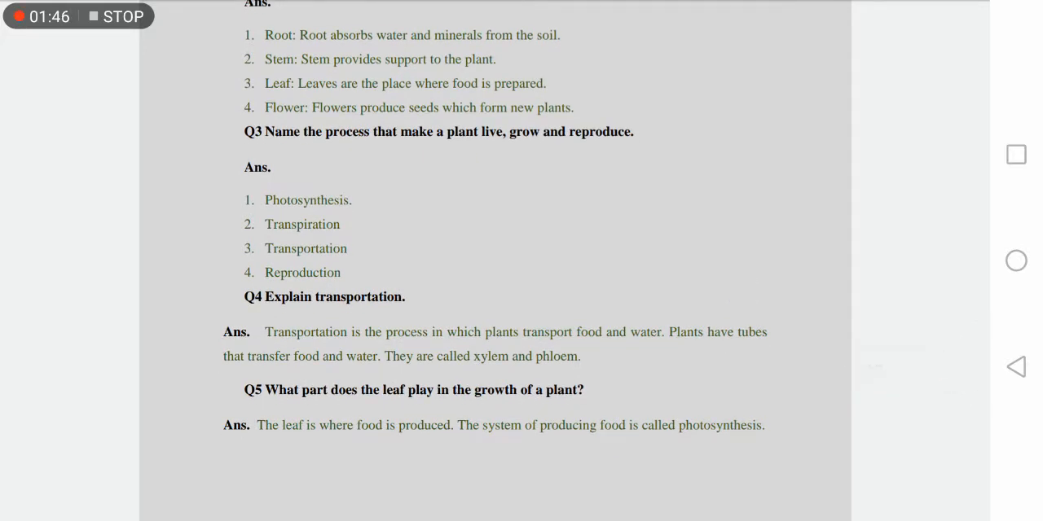
pyautogui.click(320, 137)
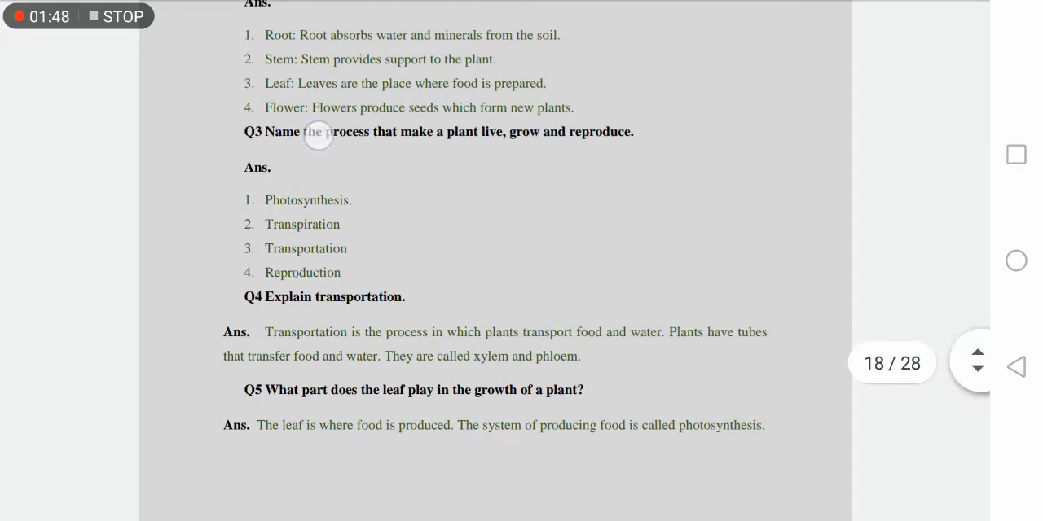
pyautogui.scroll(3)
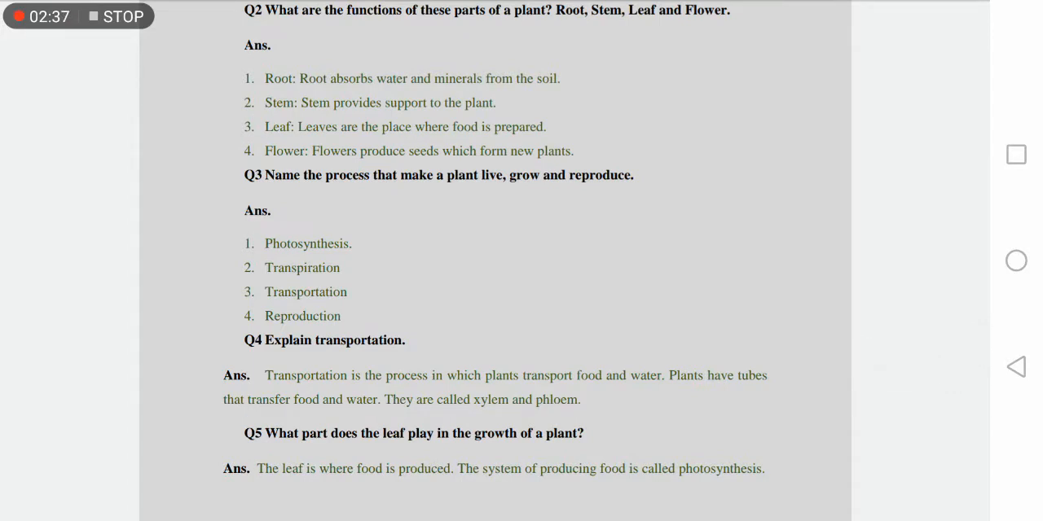
# Scroll past Q5 to the next page's 'Tick the best' answers and the start of True or false.
pyautogui.scroll(3)
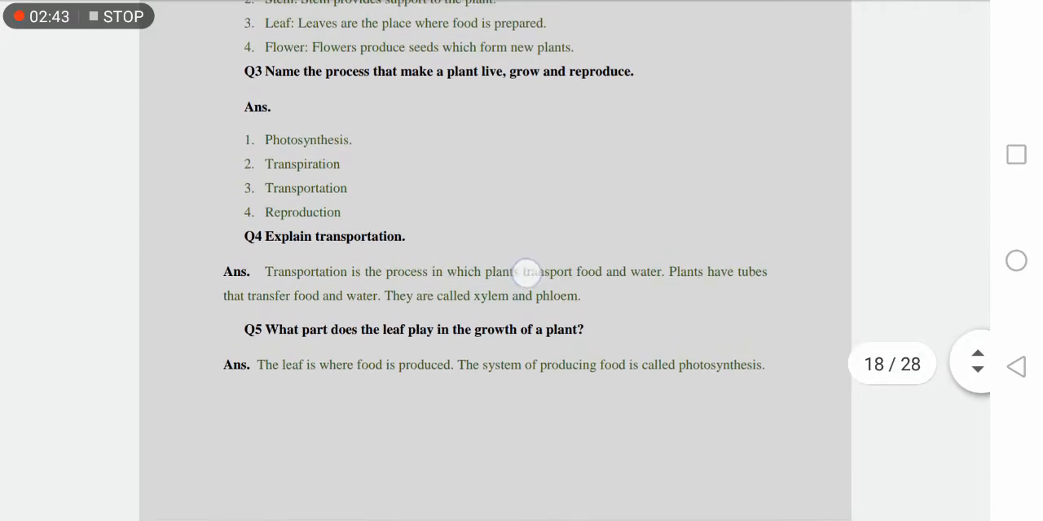
pyautogui.scroll(3)
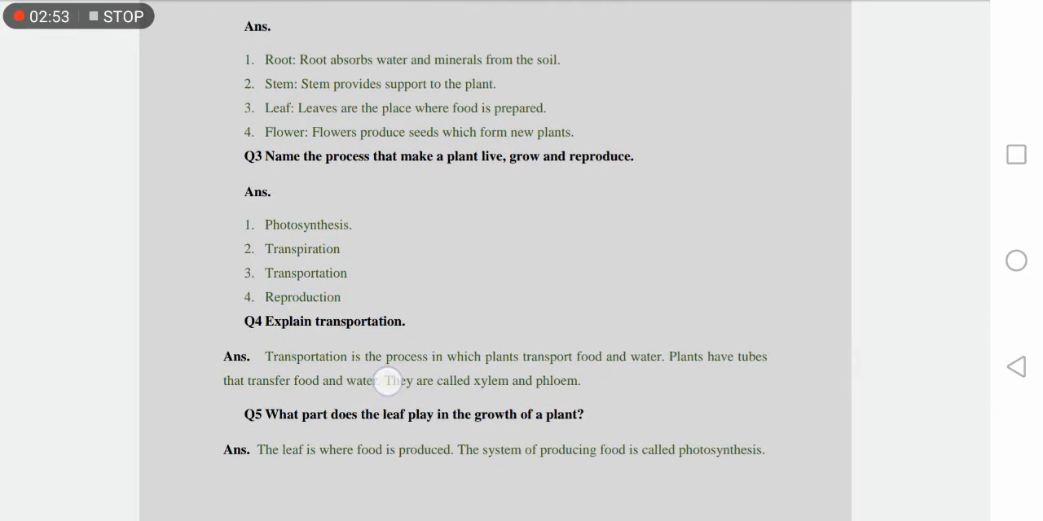
pyautogui.scroll(3)
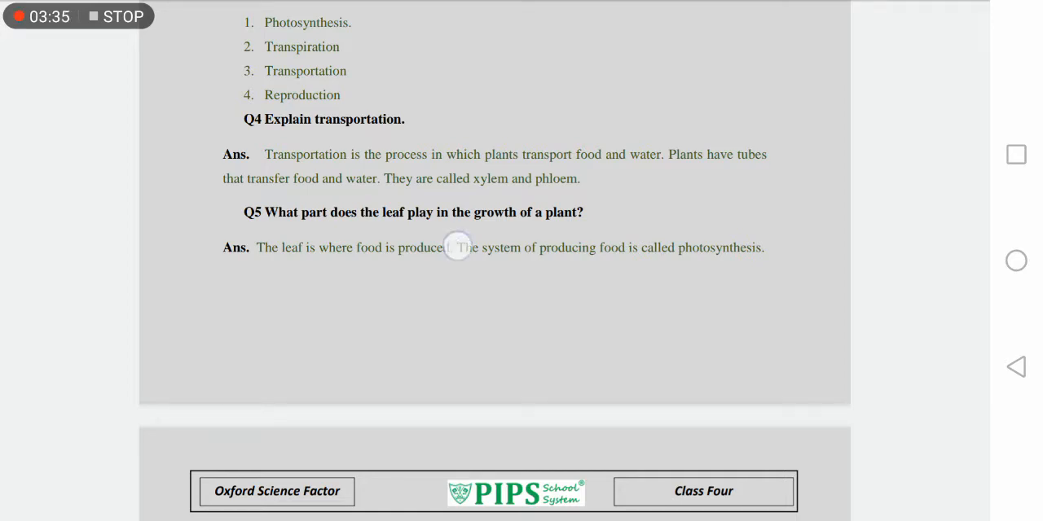
pyautogui.scroll(3)
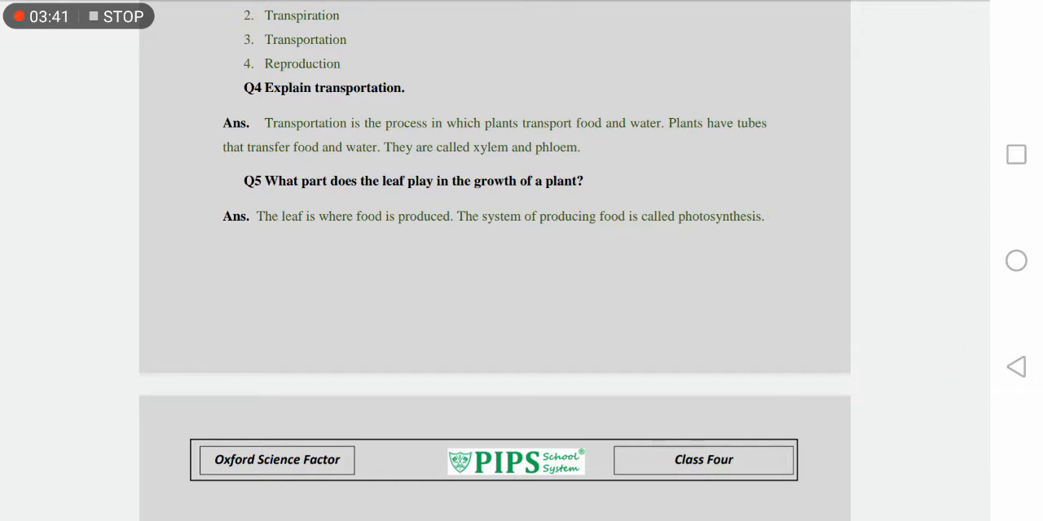
pyautogui.scroll(-3)
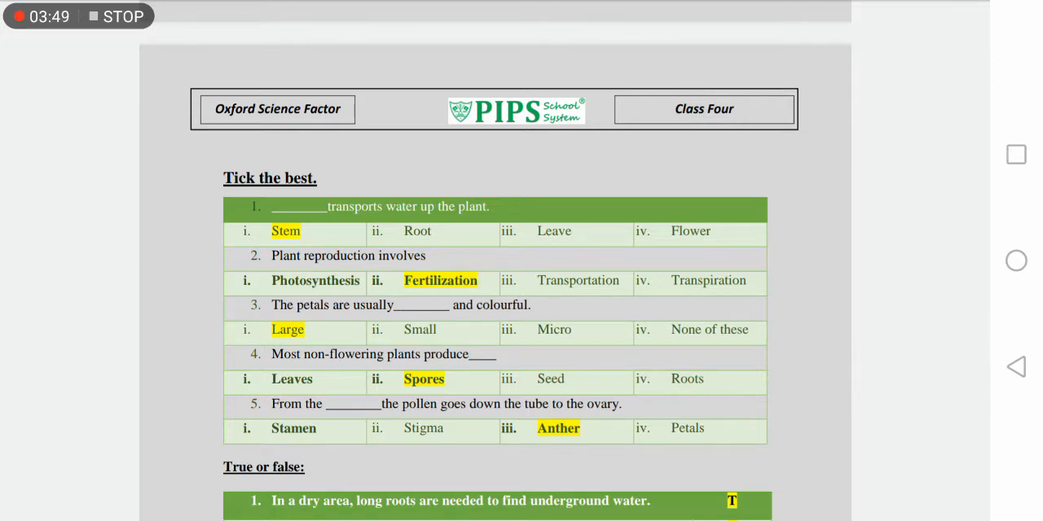
pyautogui.scroll(3)
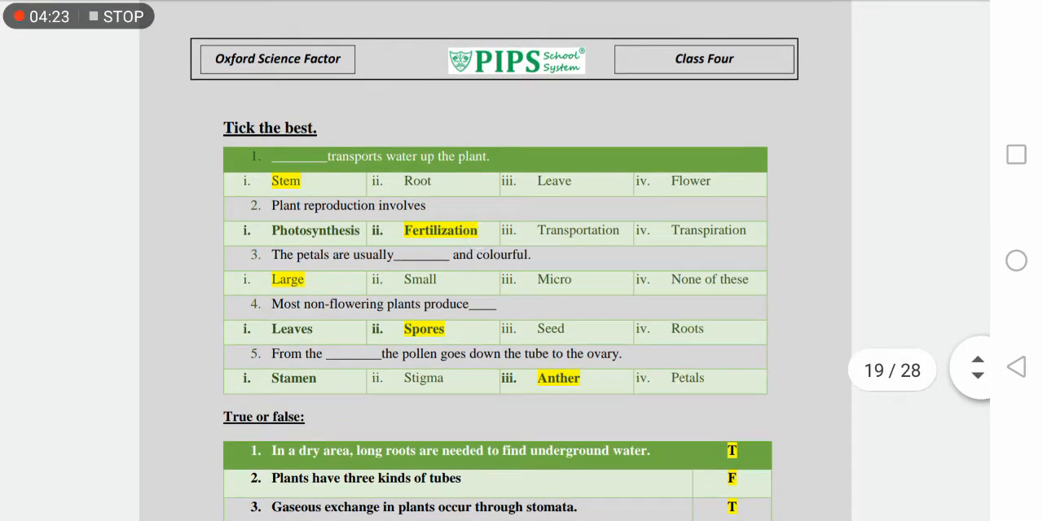
pyautogui.scroll(3)
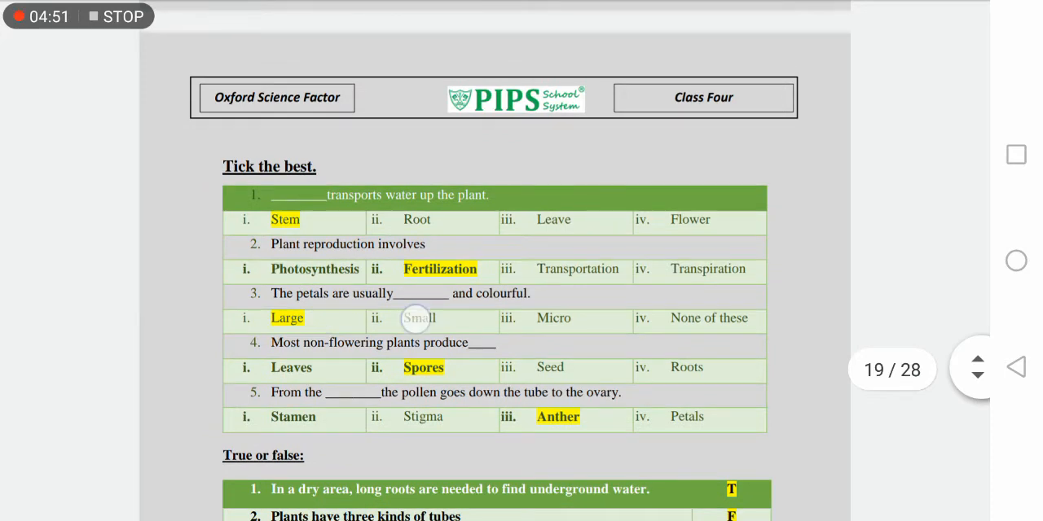
pyautogui.scroll(-3)
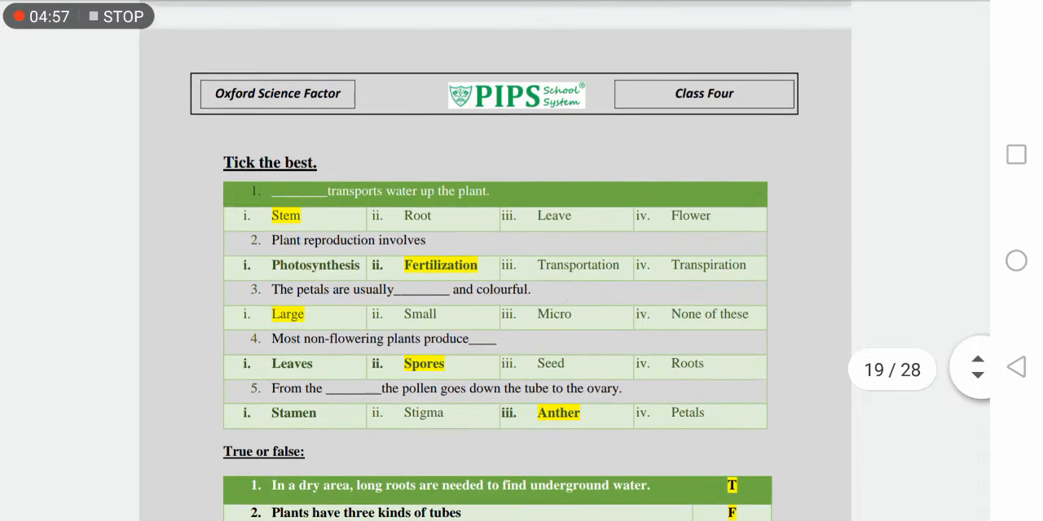
pyautogui.scroll(-3)
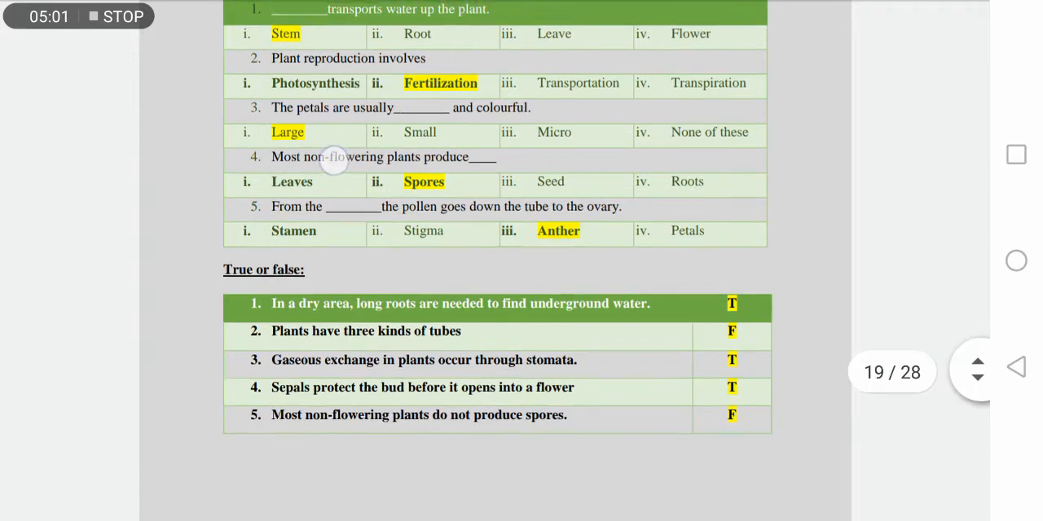
pyautogui.scroll(3)
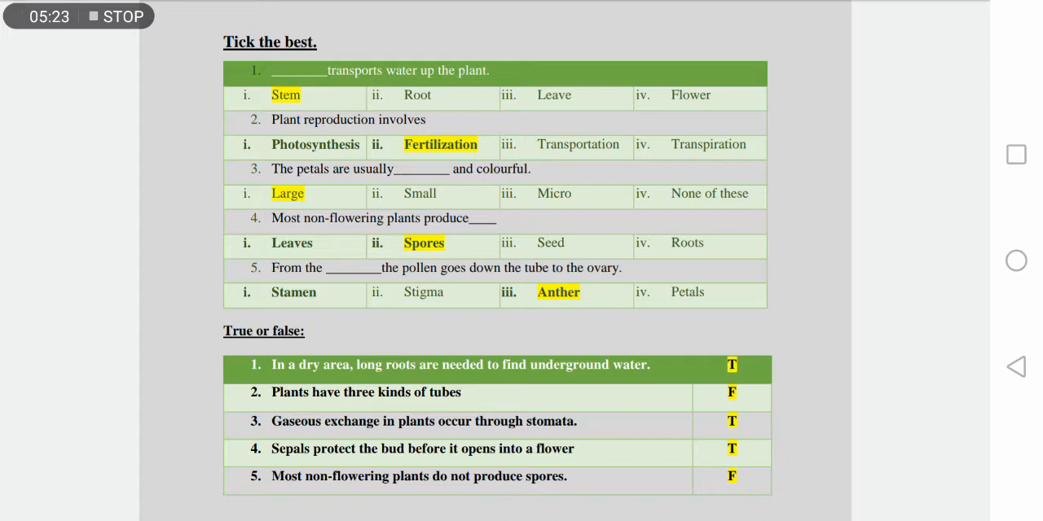
pyautogui.scroll(3)
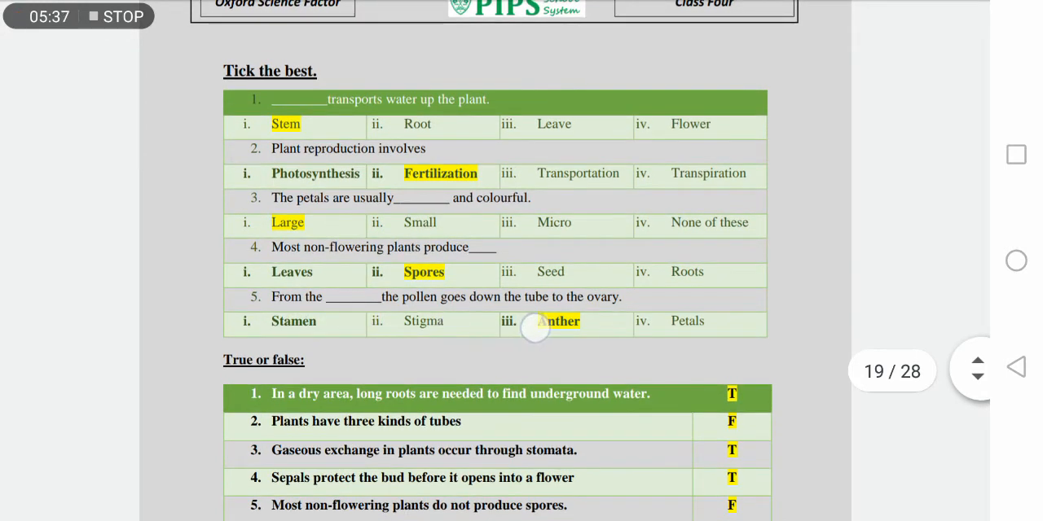
pyautogui.scroll(3)
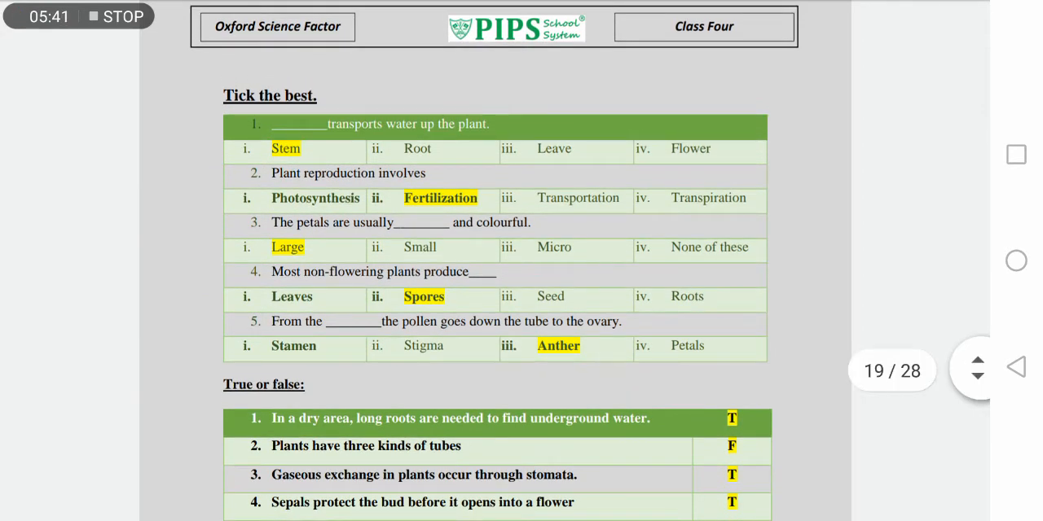
# Scroll past the True or false table to page 20 of 28, the Plant puzzle crossword.
pyautogui.scroll(-3)
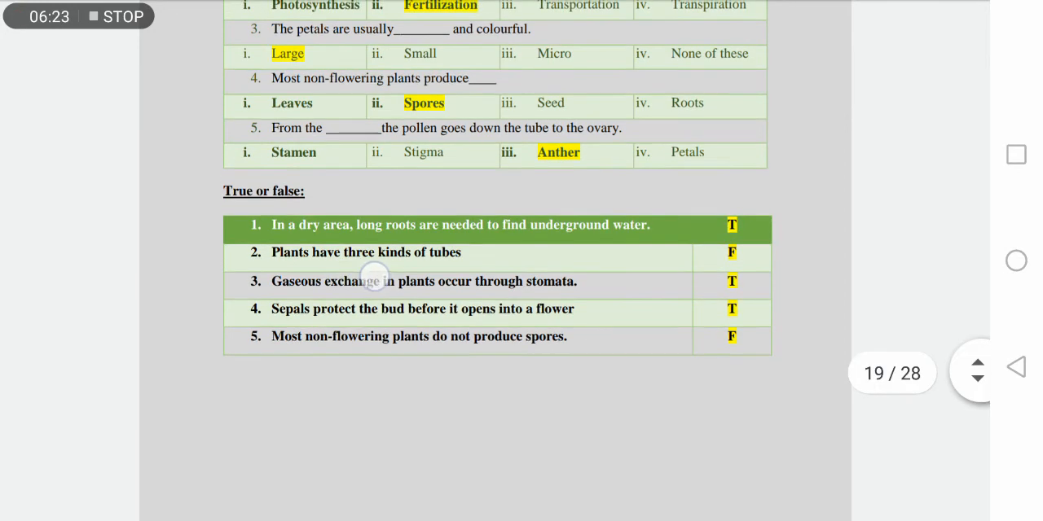
pyautogui.scroll(-3)
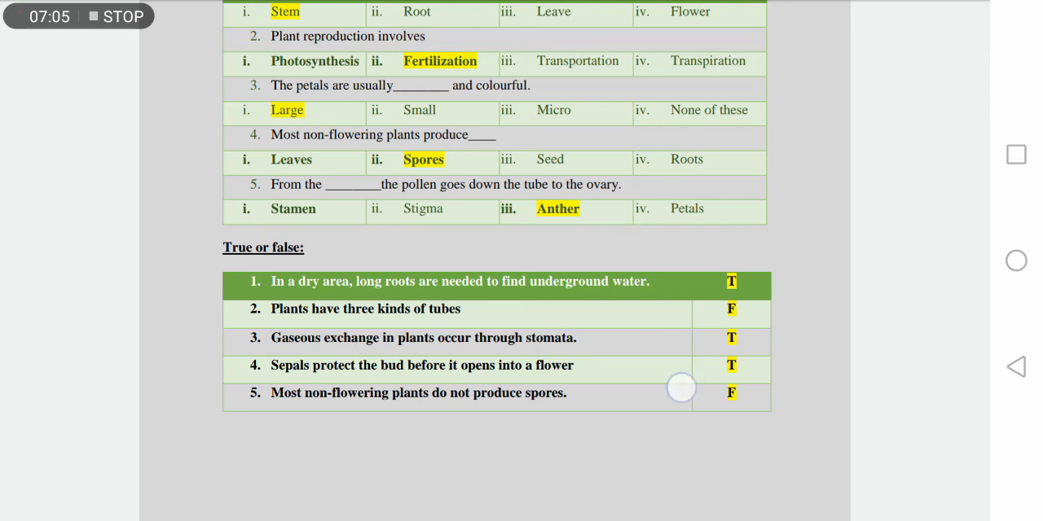
pyautogui.scroll(-3)
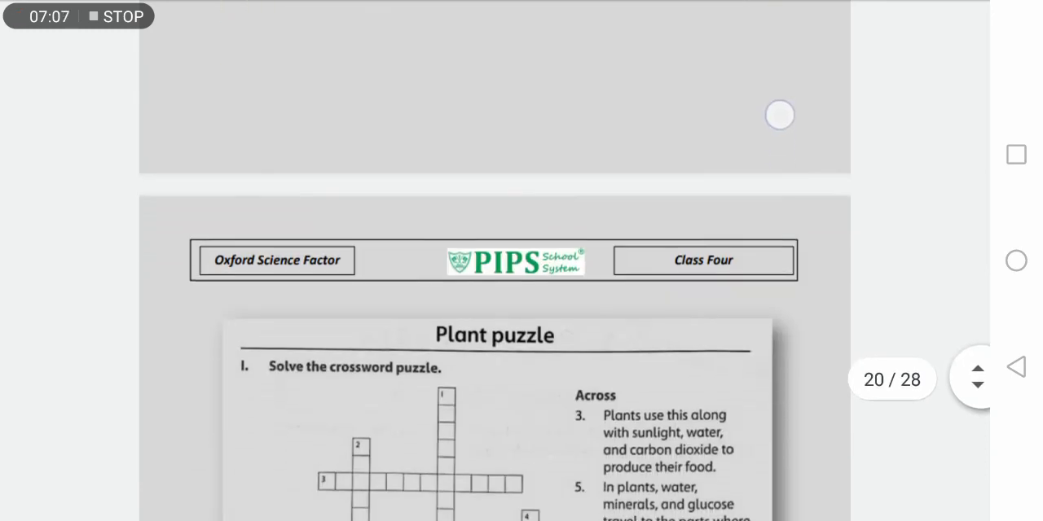